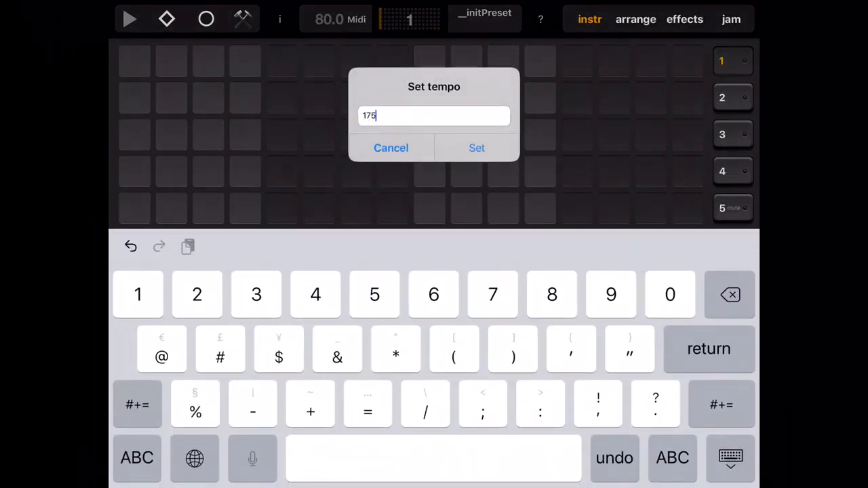
Step: Confirm 175 as the new tempo in the Set tempo dialog
left_click(476, 148)
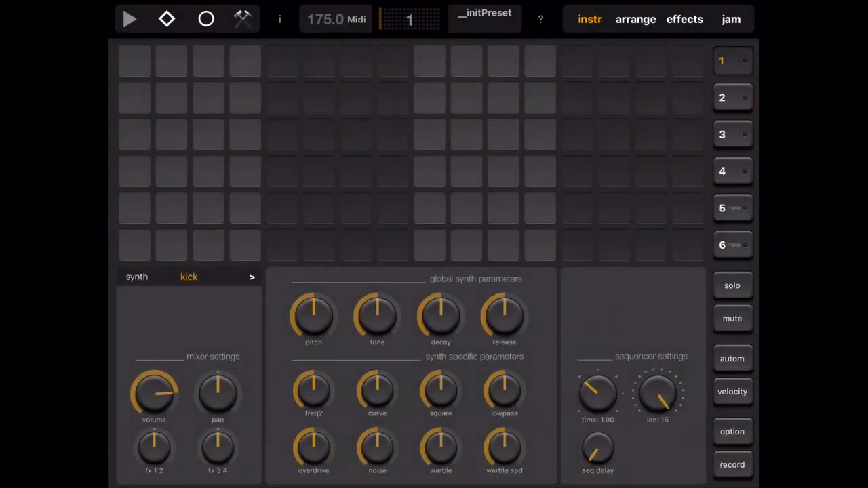
Step: Switch track 1 to the sampler with PHON_O_BD_03 and place kicks on steps 1 and 11
left_click(189, 276)
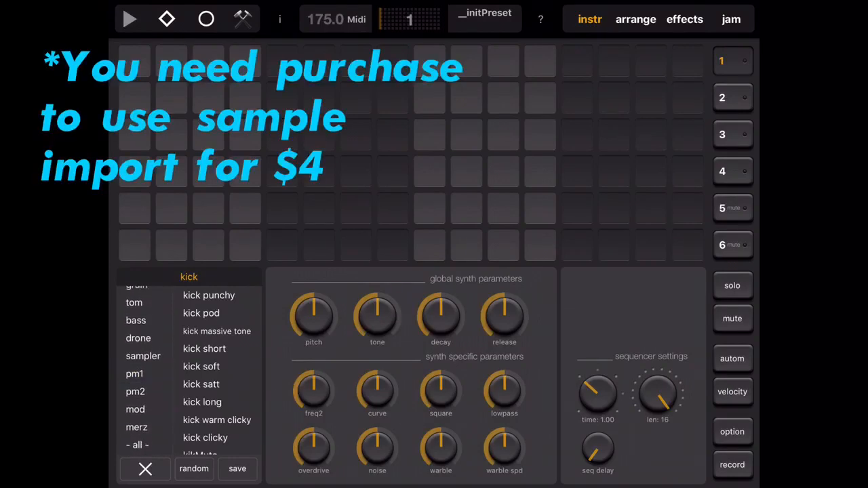
left_click(143, 355)
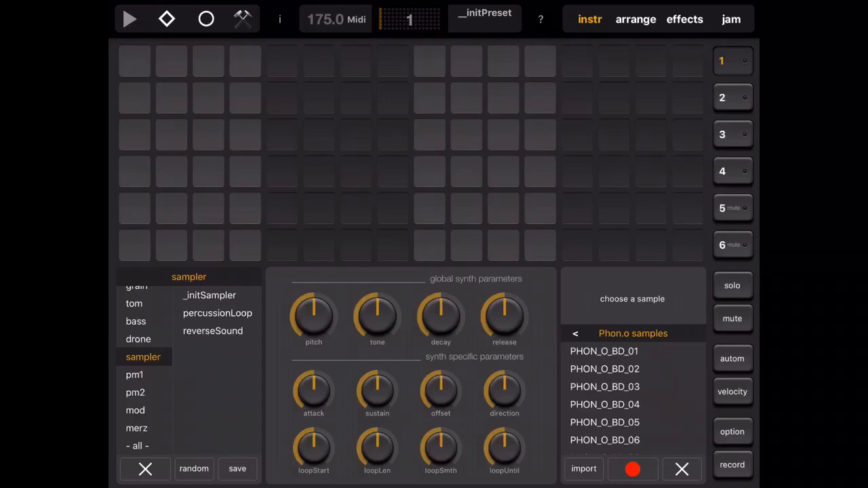
left_click(604, 405)
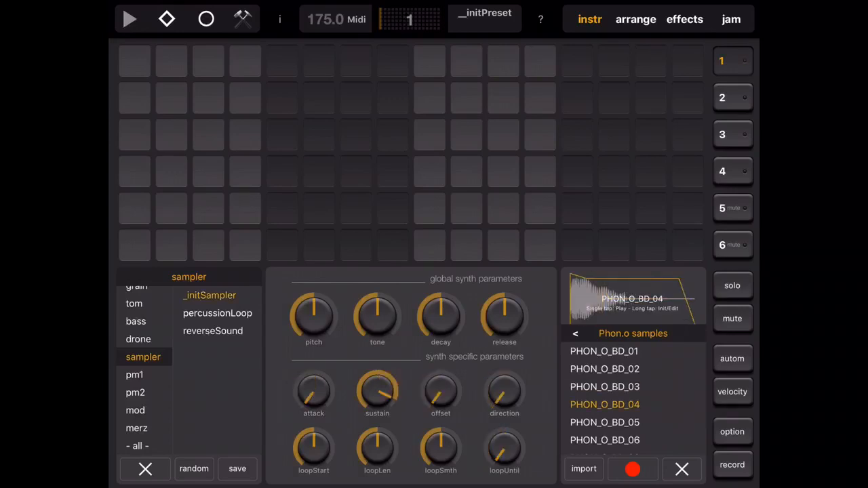
left_click(604, 387)
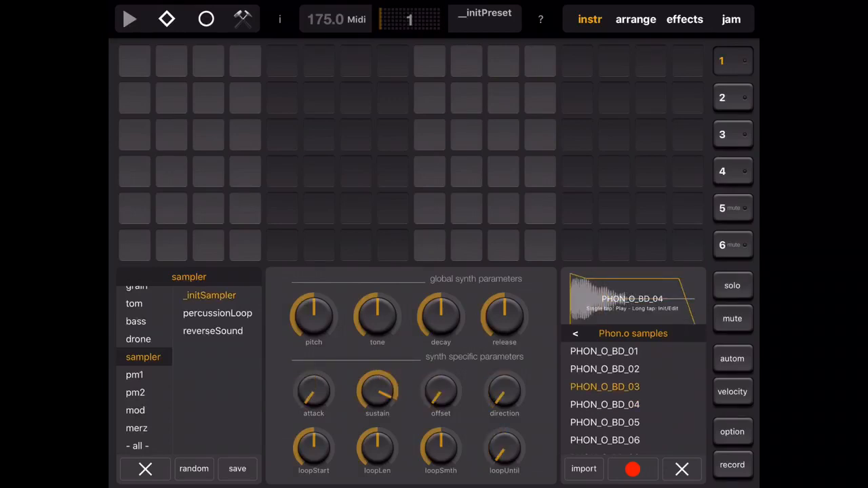
left_click(604, 386)
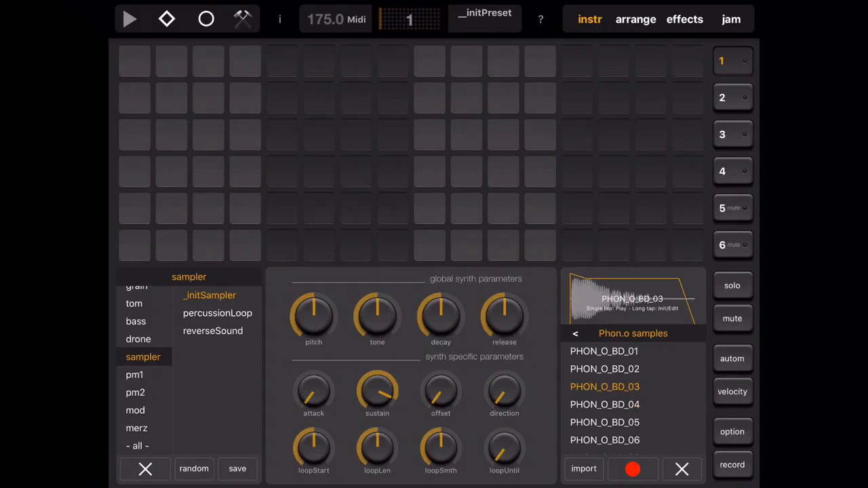
left_click(134, 61)
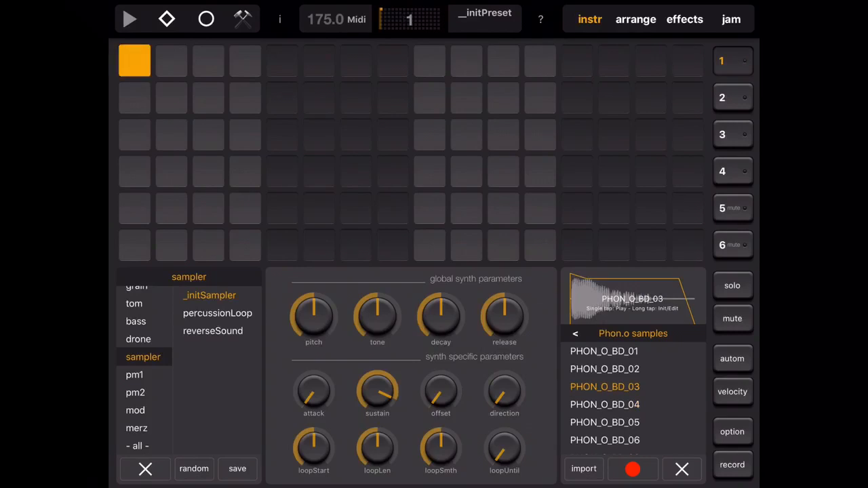
left_click(503, 60)
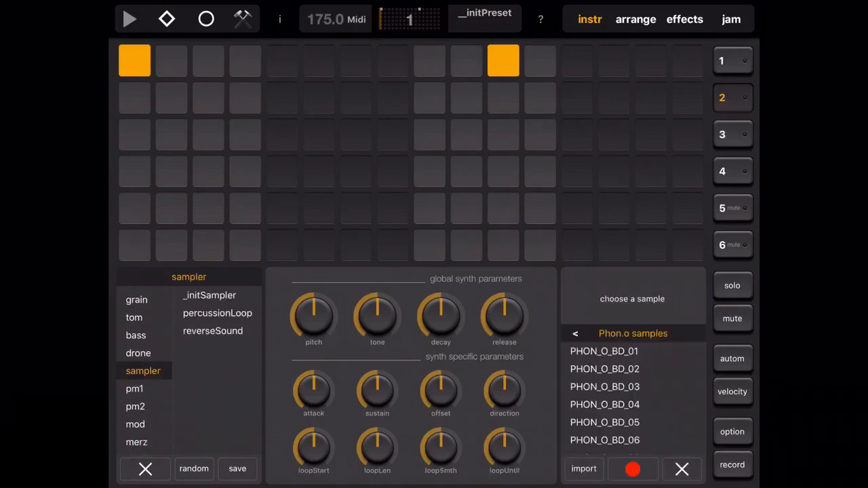
Step: Load the PHON_O_SN_02 snare on track 2 and play, then stop, the kick-snare pattern
scroll("down", 3)
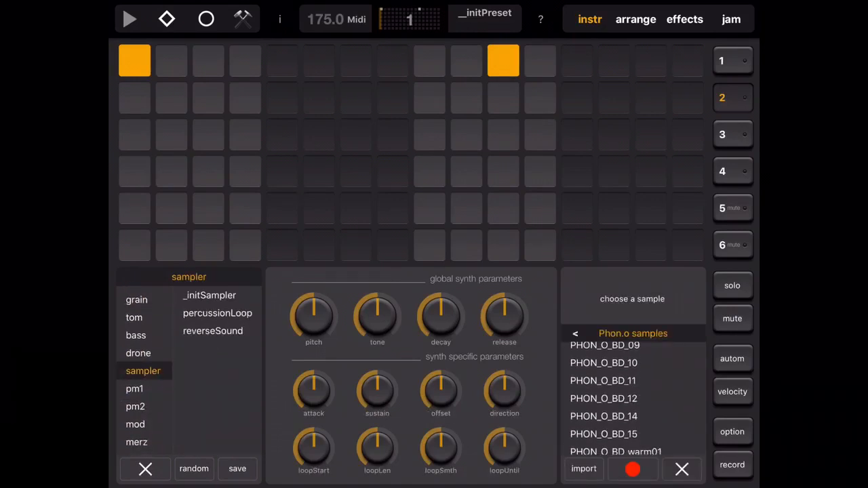
scroll("down", 3)
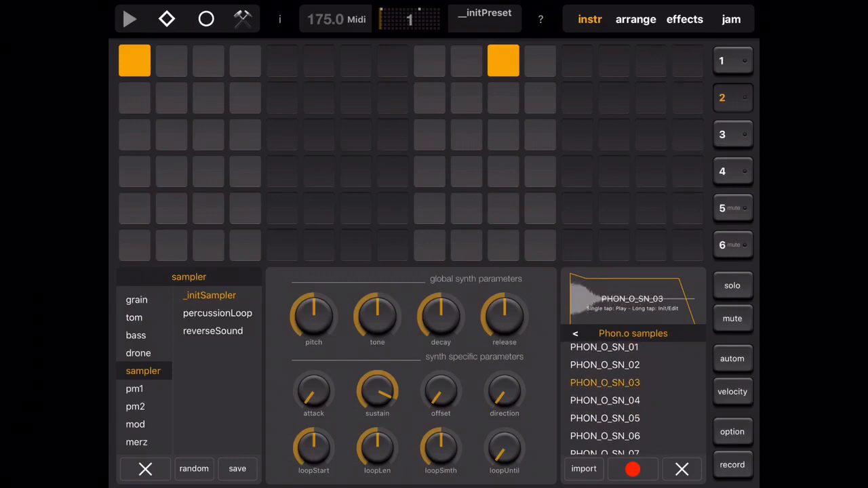
left_click(604, 365)
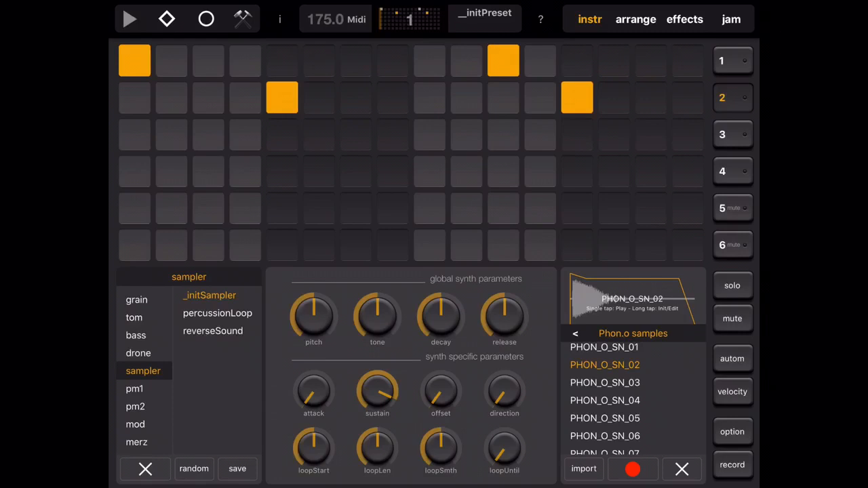
left_click(129, 18)
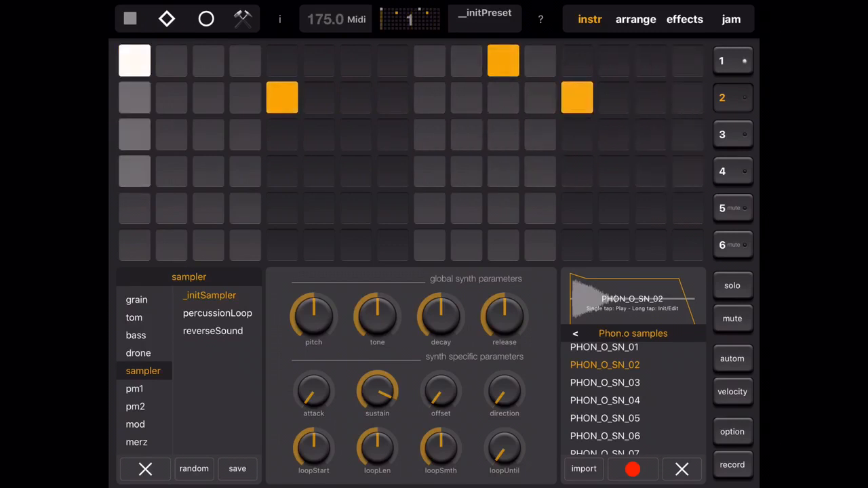
left_click(604, 401)
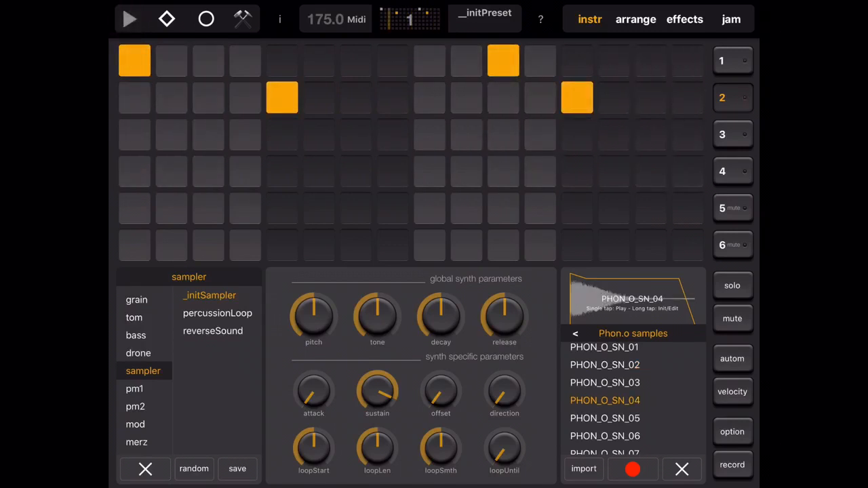
left_click(130, 19)
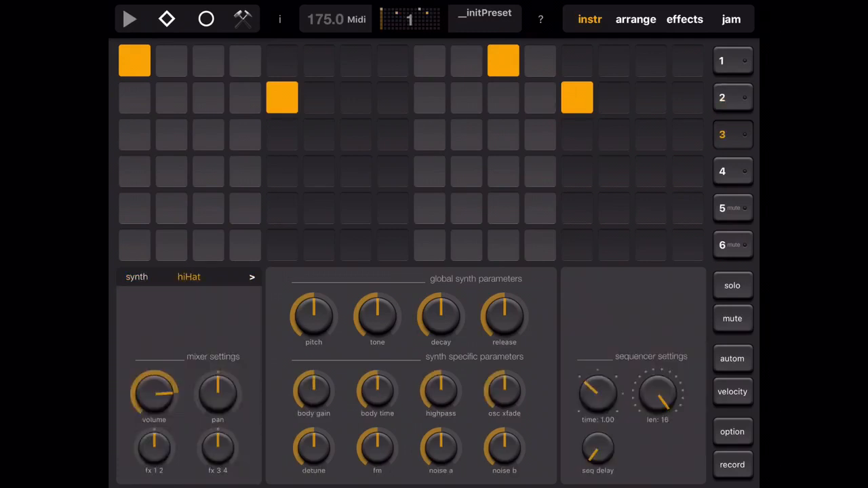
Step: Switch track 3 to the sampler and load the PHON_O_HH_04 hi-hat sample
left_click(189, 276)
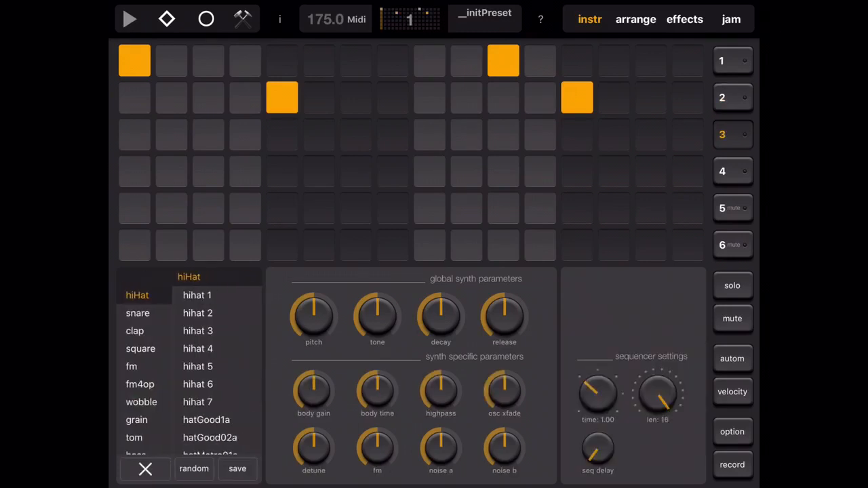
scroll("down", 3)
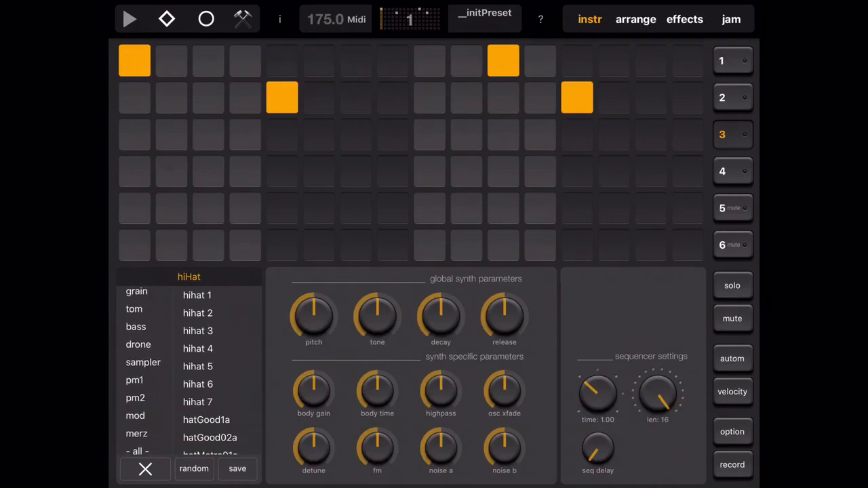
left_click(143, 362)
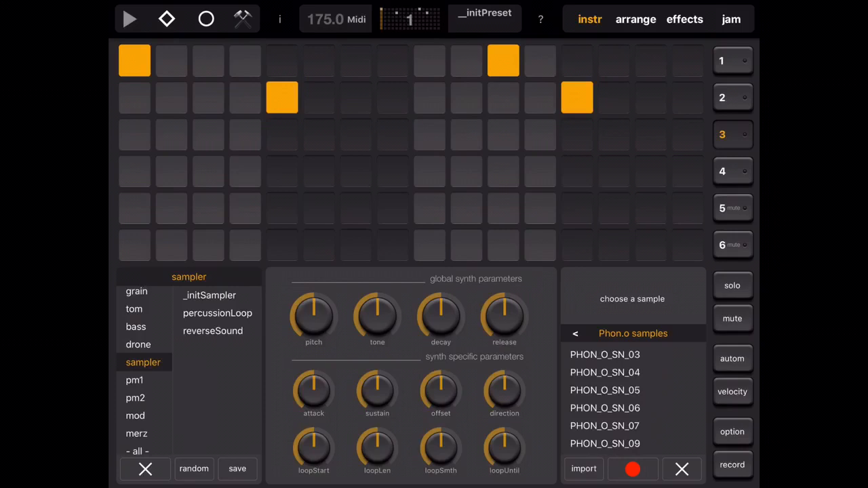
scroll("down", 3)
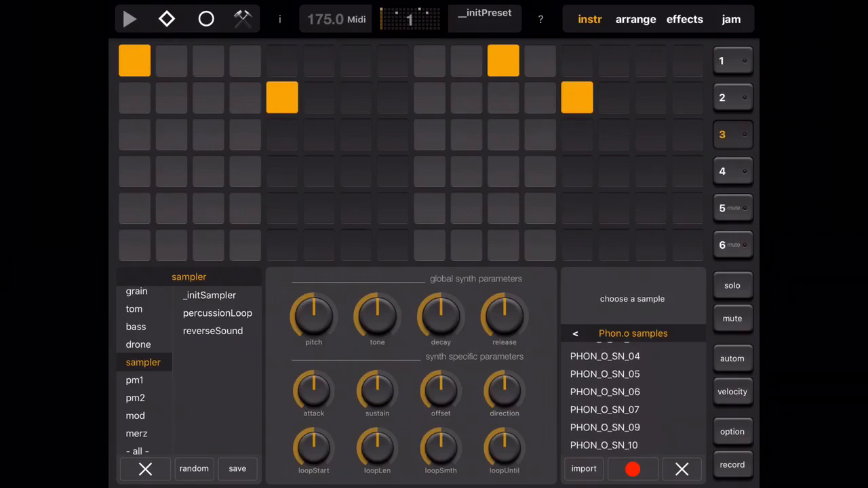
left_click(605, 374)
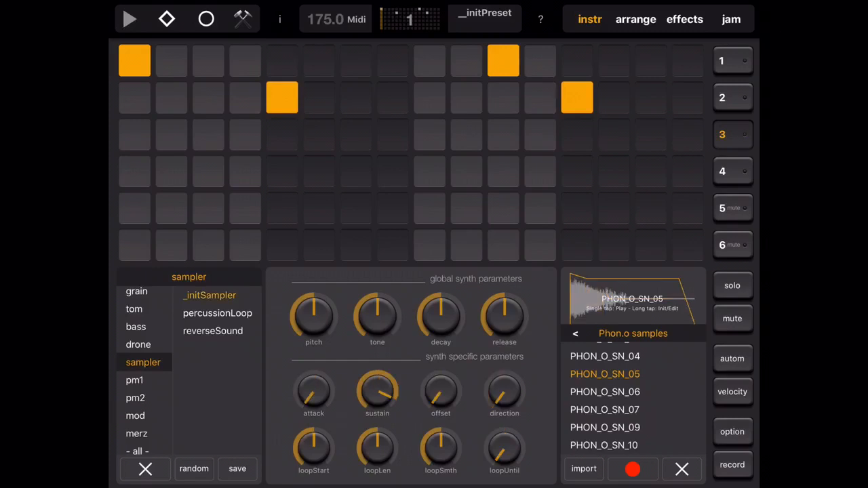
scroll("down", 3)
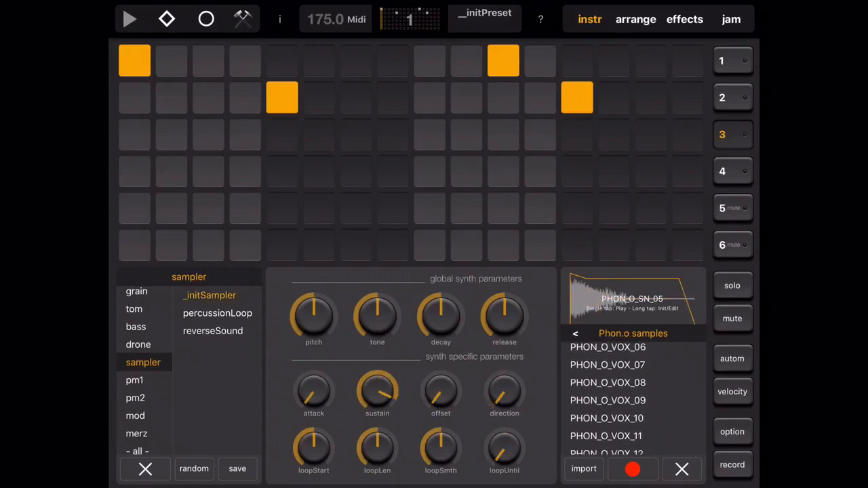
scroll("down", 3)
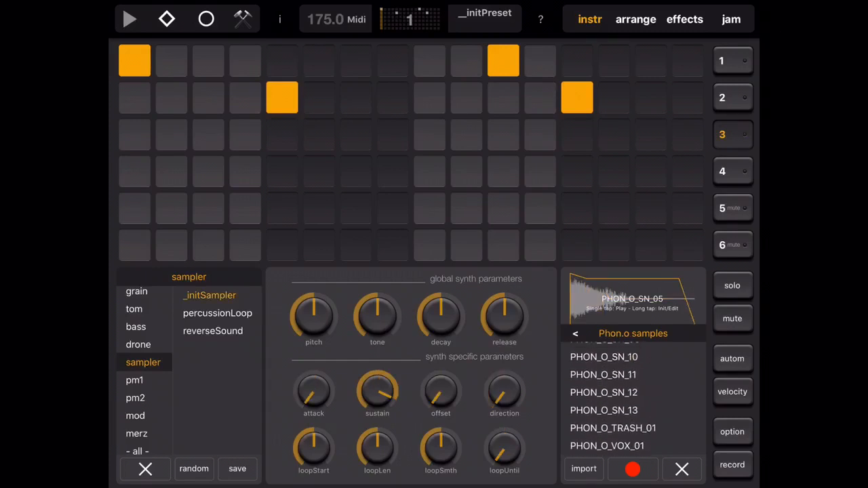
scroll("up", 3)
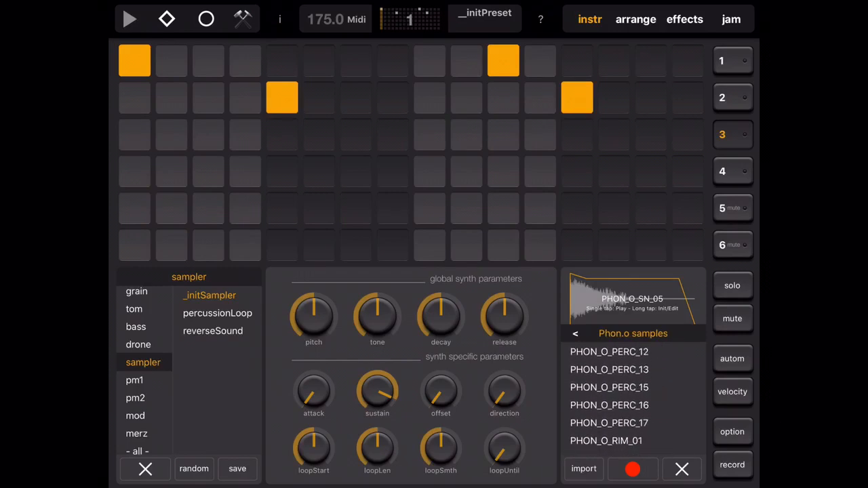
scroll("up", 3)
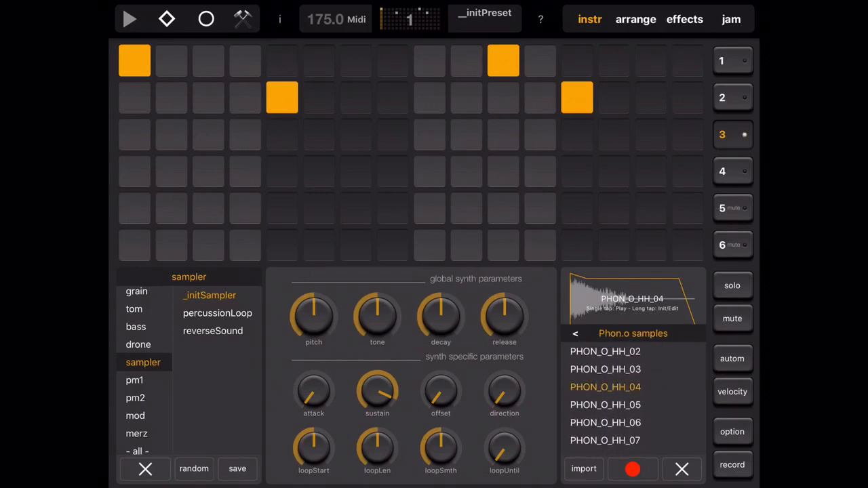
left_click(605, 405)
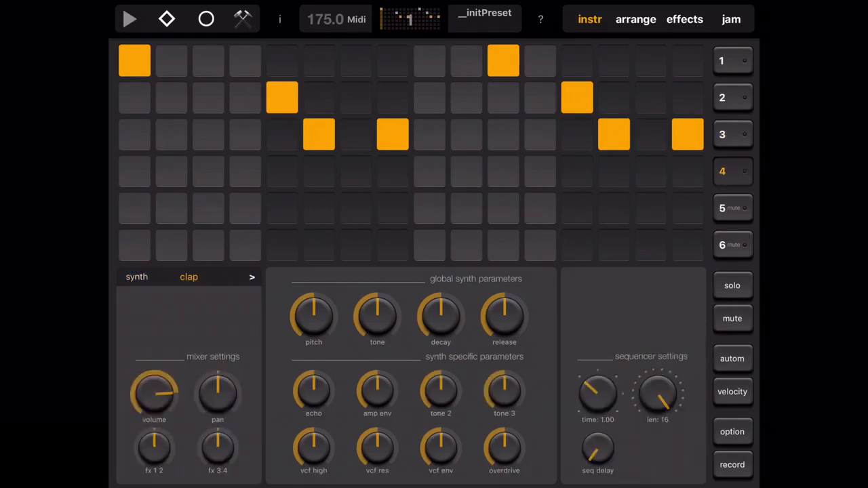
Step: Give track 4 the PHON_O_HH_08 sample, audition it, and add a hit on step 9
left_click(189, 277)
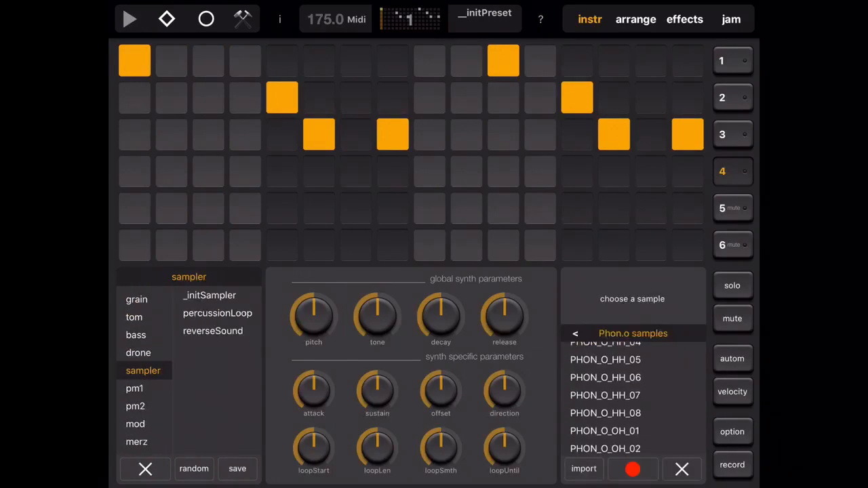
left_click(605, 396)
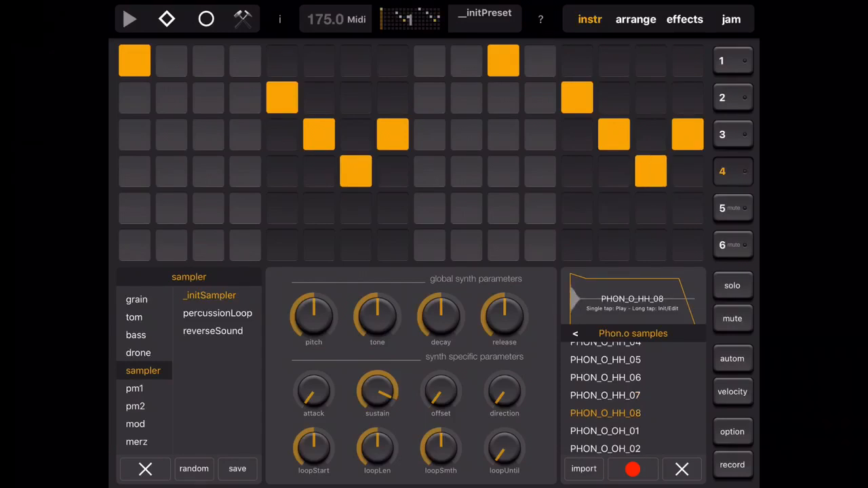
left_click(130, 18)
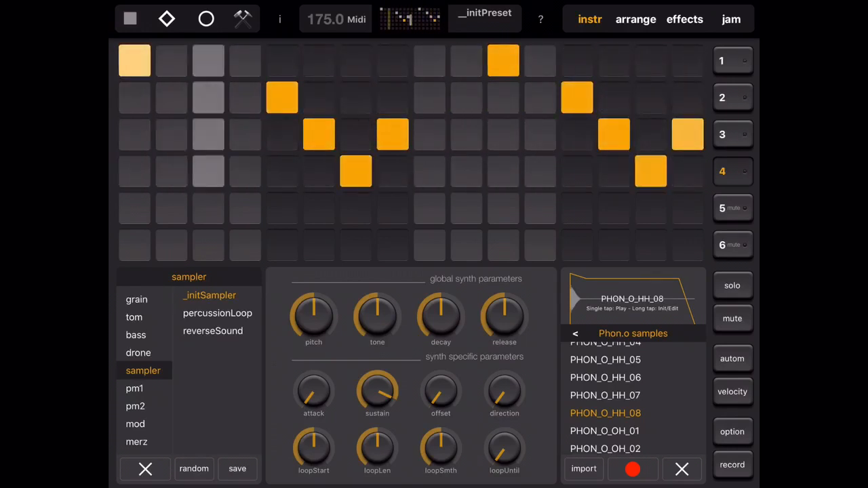
left_click(130, 18)
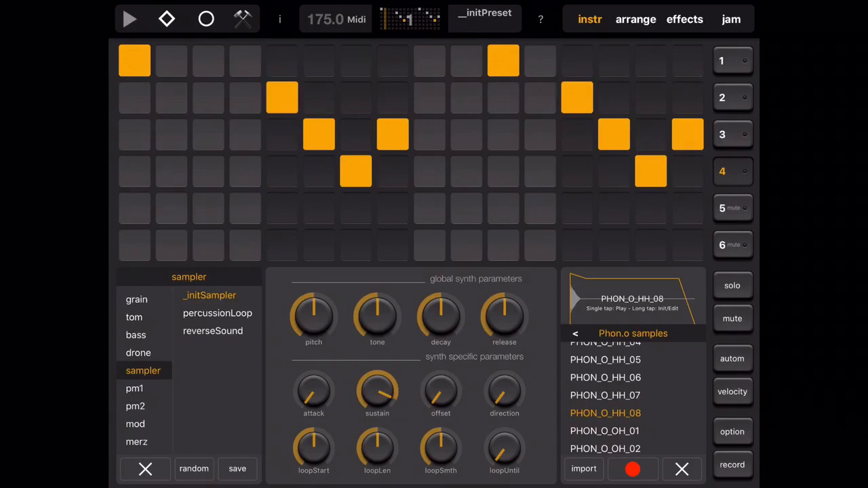
left_click(430, 171)
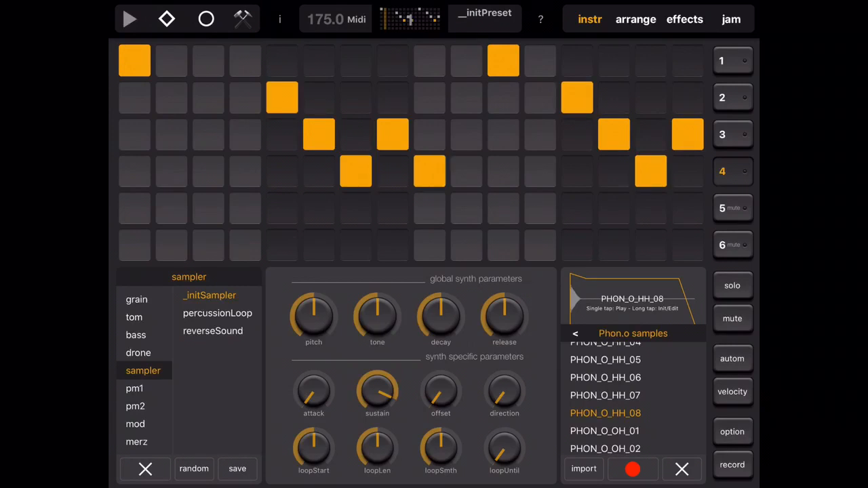
left_click(129, 19)
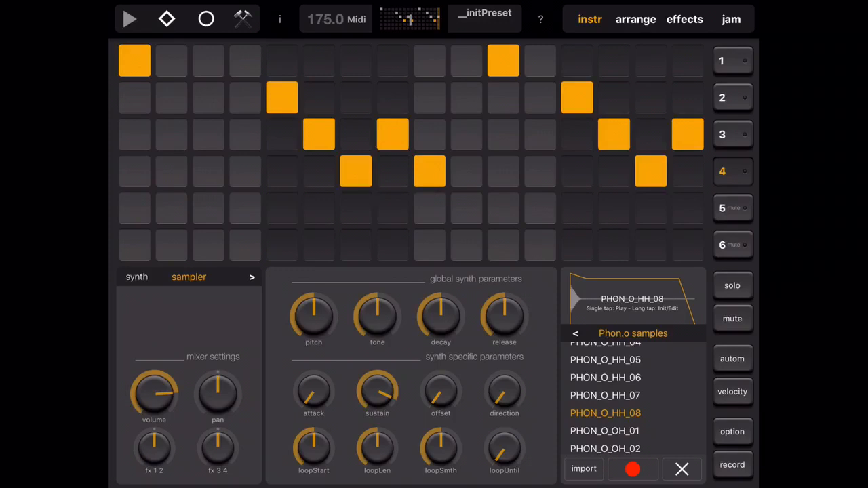
left_click(635, 18)
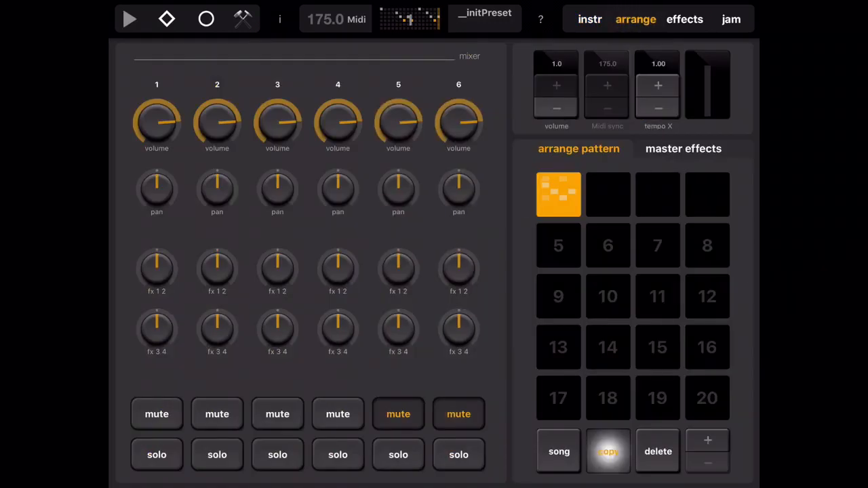
Step: Paste the copied pattern into slot 2 and open pattern 2 in the step editor
left_click(609, 451)
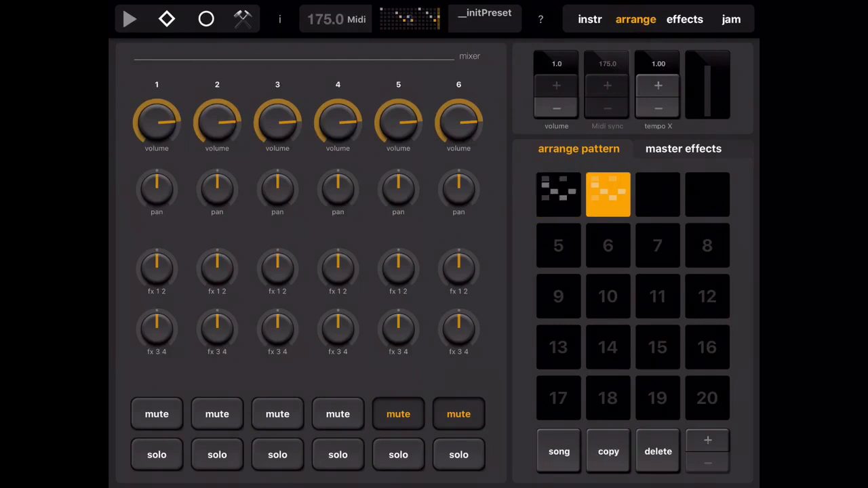
left_click(608, 194)
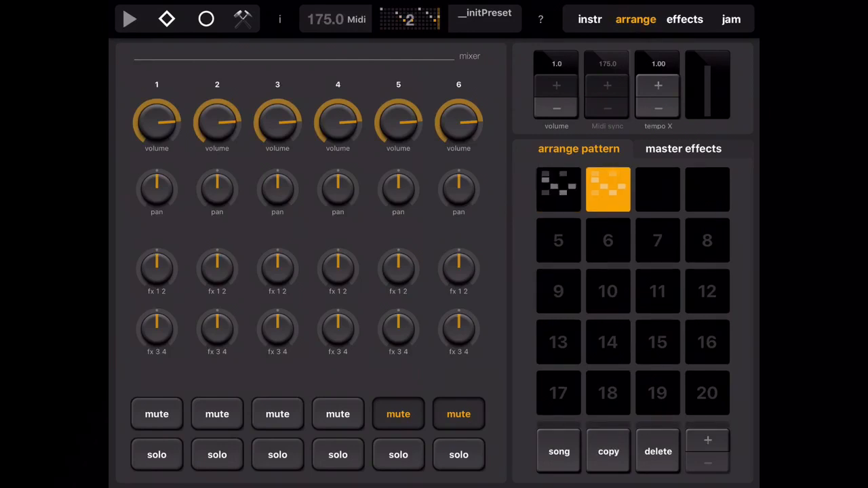
left_click(589, 18)
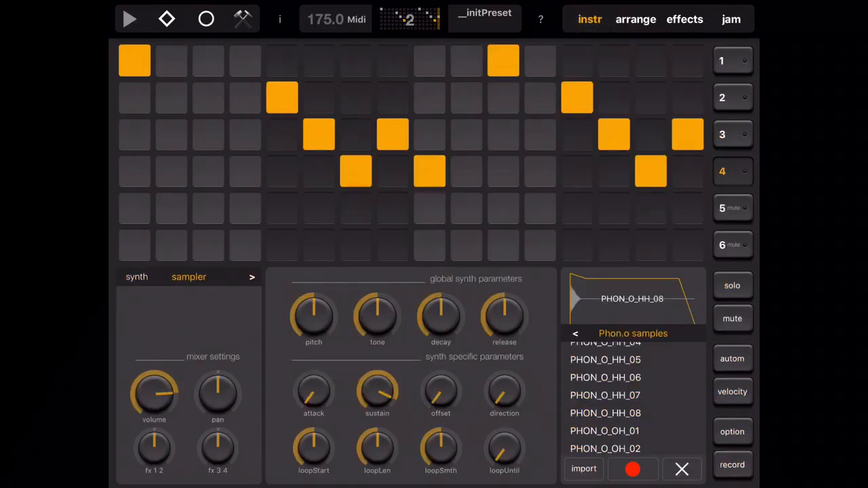
Step: In pattern 2, move track 1's hit from step 1 to step 3 and add track 4 on step 1
left_click(134, 61)
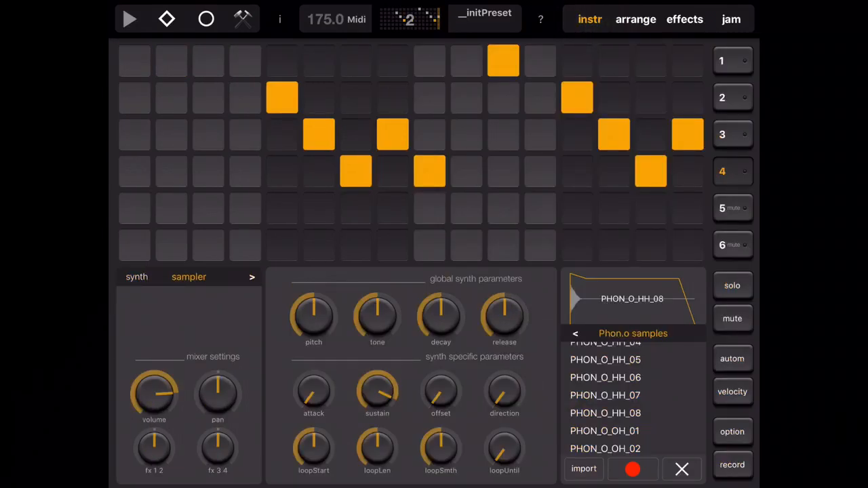
left_click(208, 60)
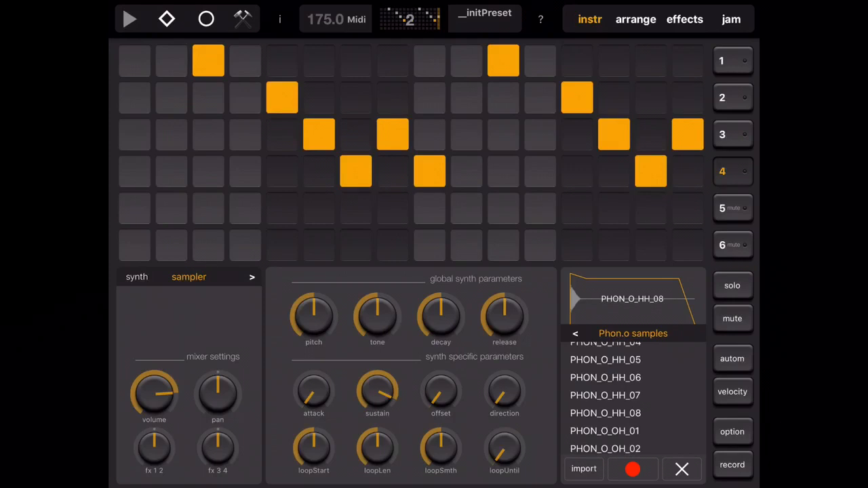
left_click(134, 171)
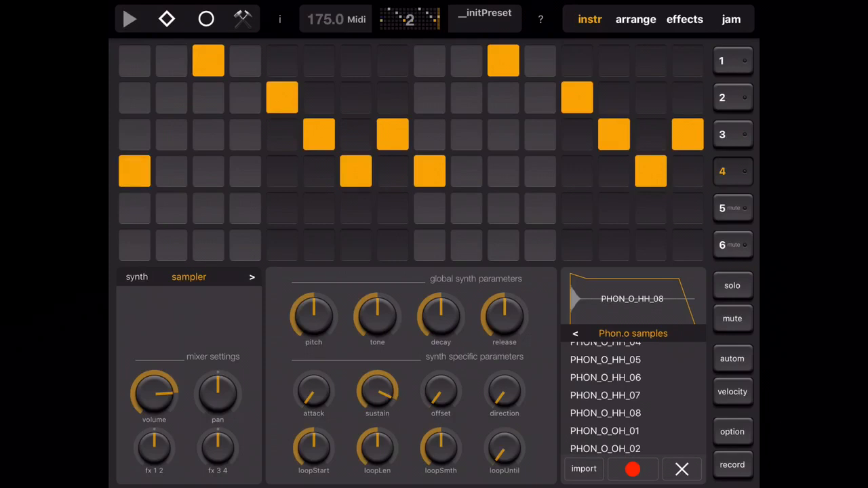
left_click(636, 19)
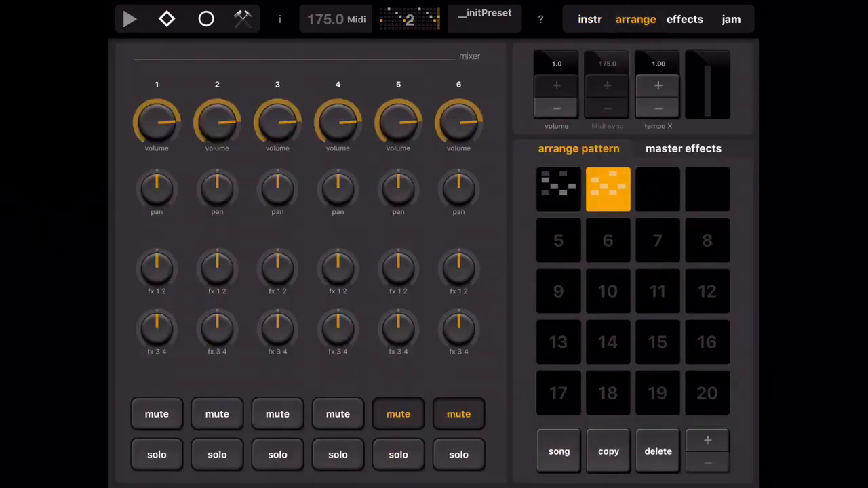
Step: Play the chained patterns in song mode, then stop and turn song mode off
left_click(558, 189)
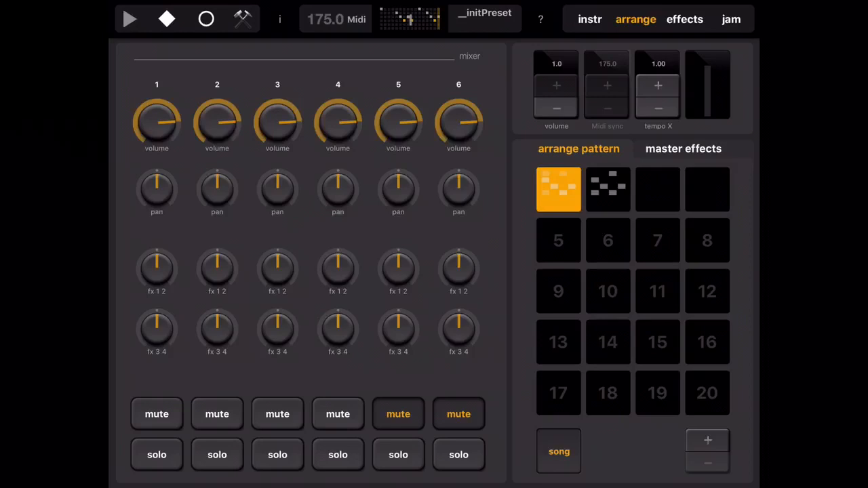
left_click(130, 19)
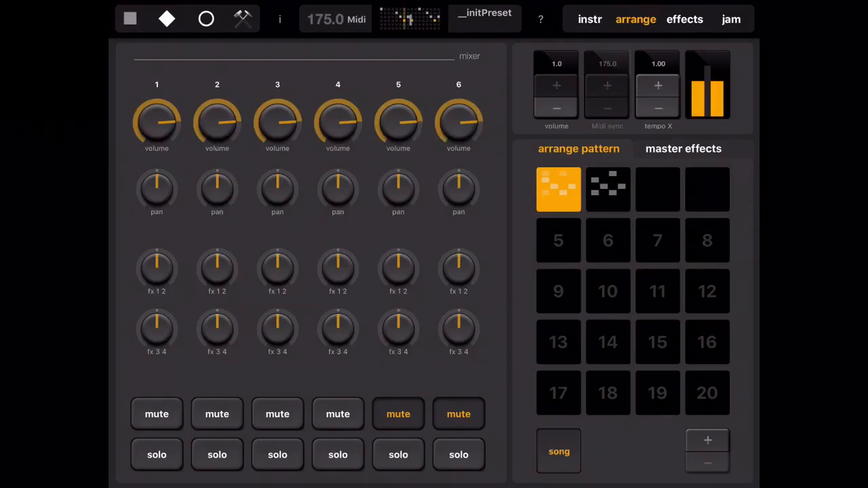
left_click(607, 190)
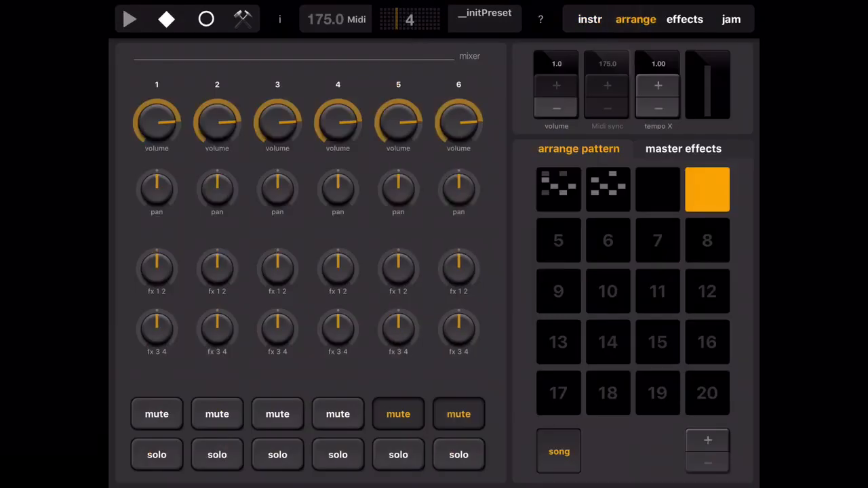
left_click(559, 189)
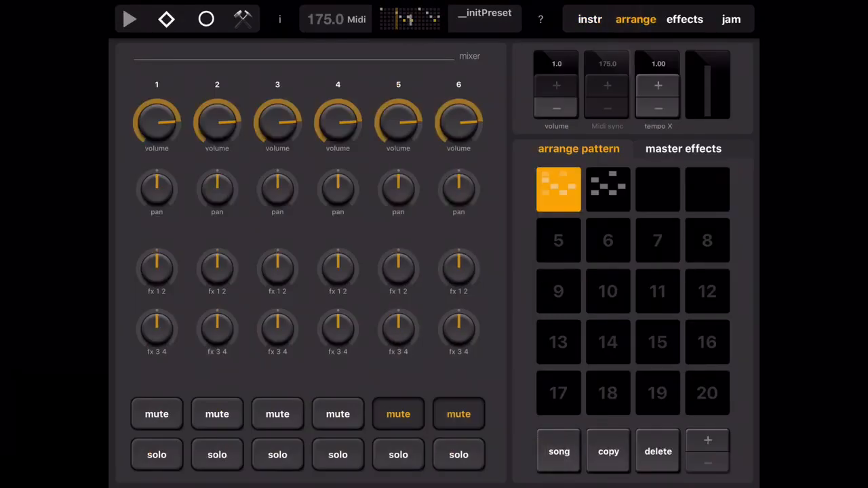
Step: Paste a pattern copy into slot 3, then select pattern 2 and track 5
left_click(657, 189)
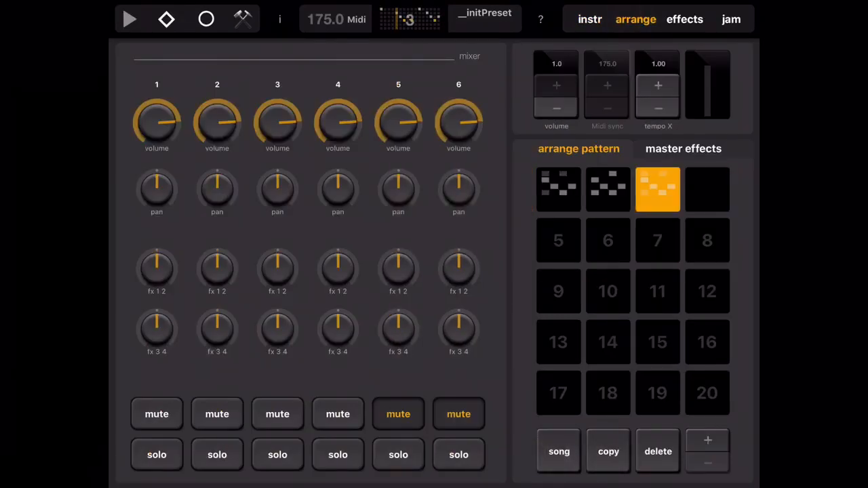
left_click(608, 189)
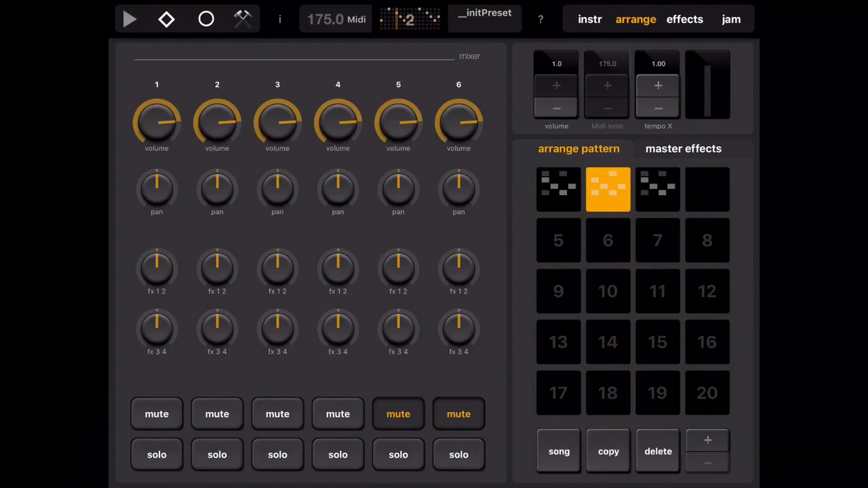
left_click(558, 189)
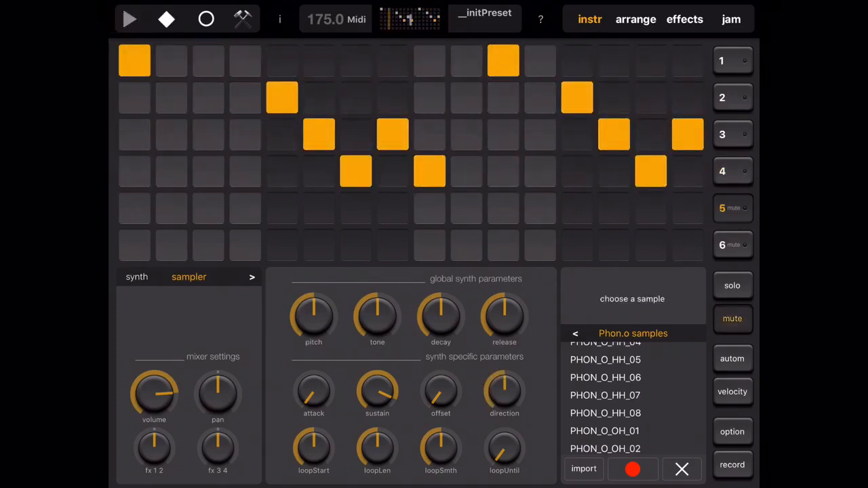
Step: Load the PHON_O_HH_01 hi-hat sample on track 5 in pattern 1
left_click(189, 277)
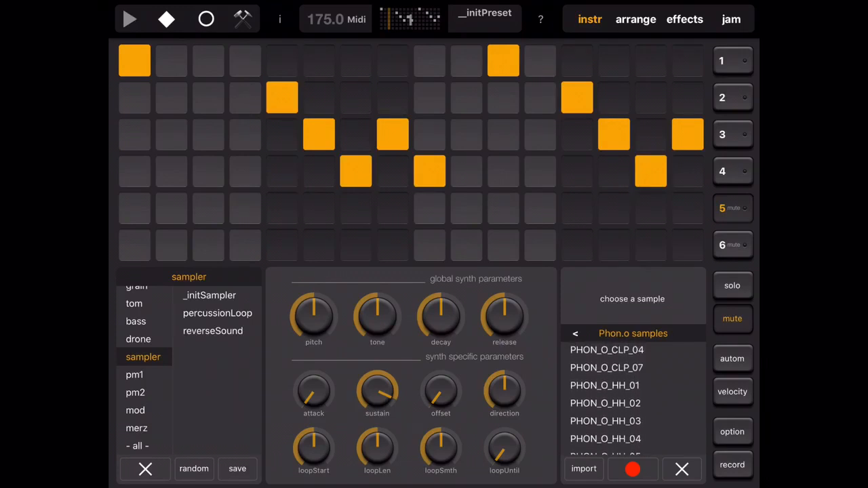
left_click(604, 385)
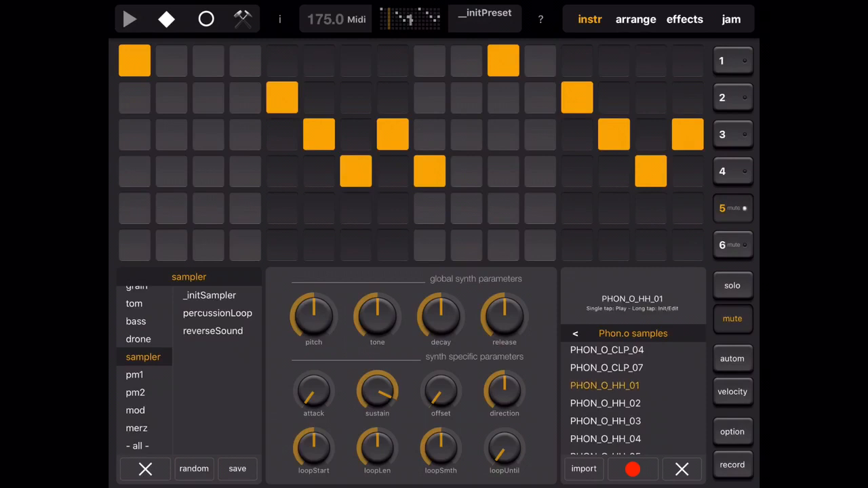
left_click(744, 209)
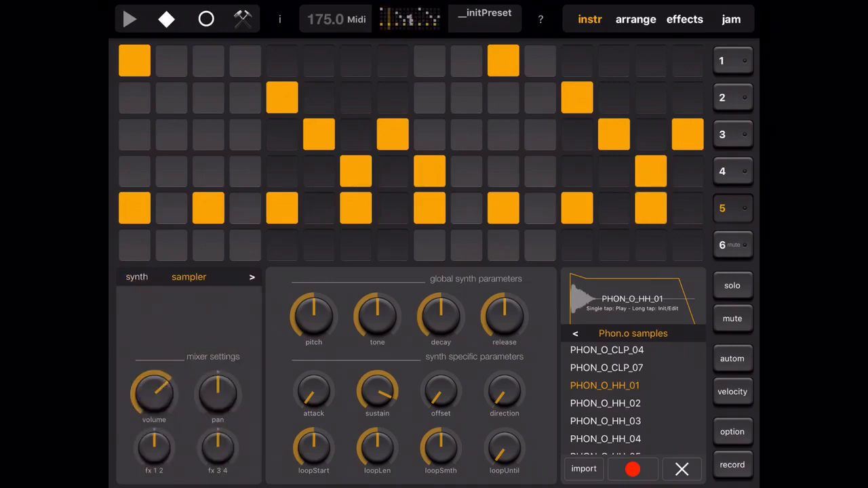
Step: Load PHON_O_HH_01 on track 5 in pattern 2, then return to pattern 1
left_click(636, 18)
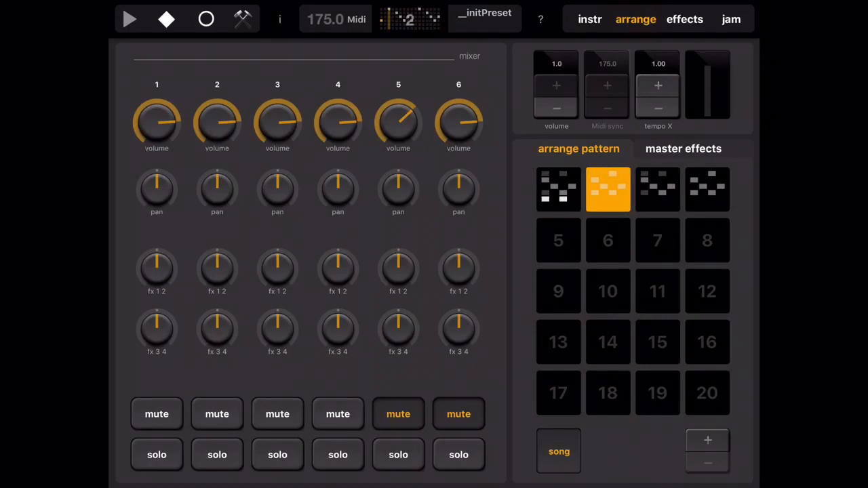
left_click(590, 19)
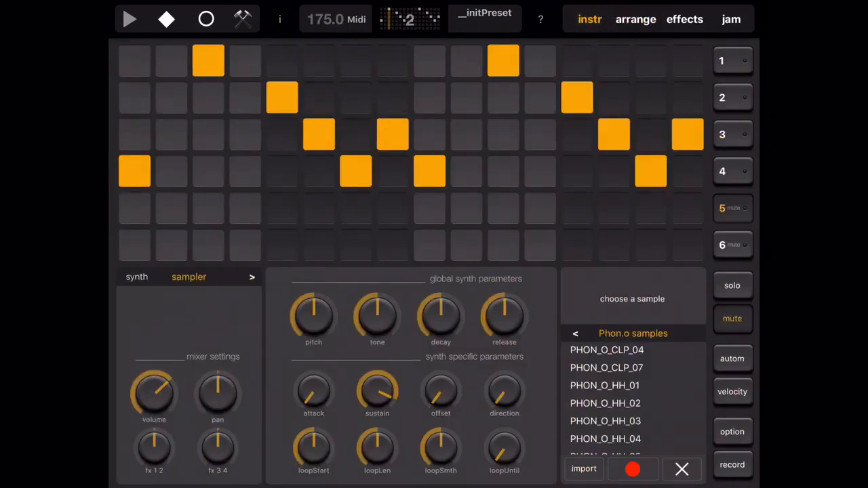
left_click(604, 386)
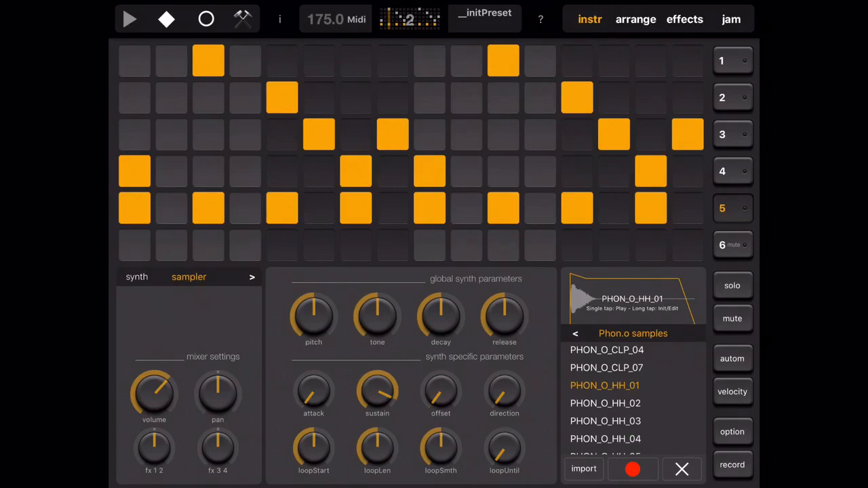
left_click(636, 18)
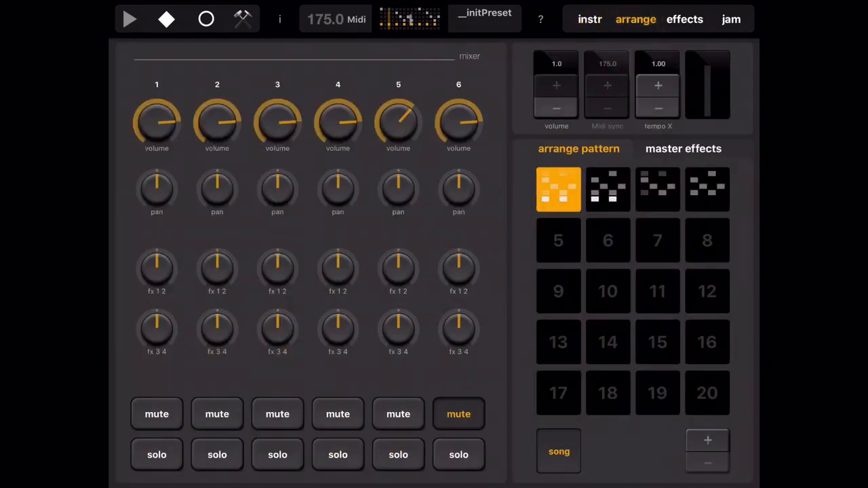
left_click(590, 18)
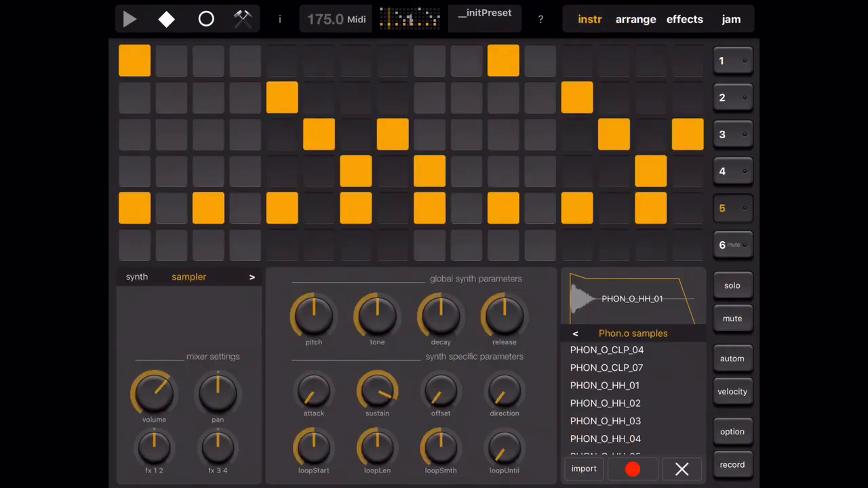
left_click(129, 19)
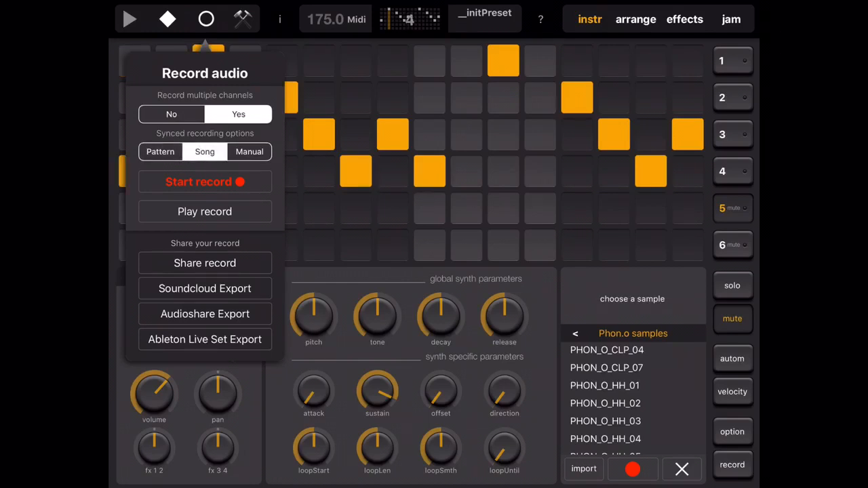
Step: Record the song as audio, stop at the end, and export it to AudioShare
left_click(198, 181)
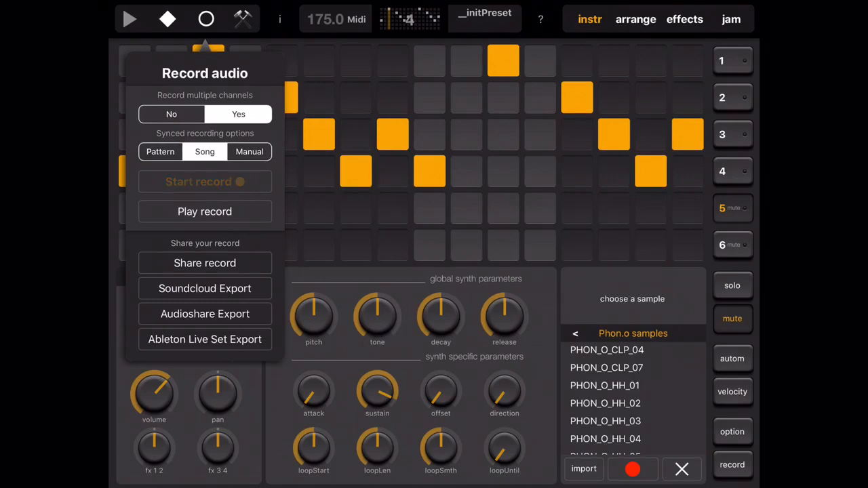
left_click(204, 182)
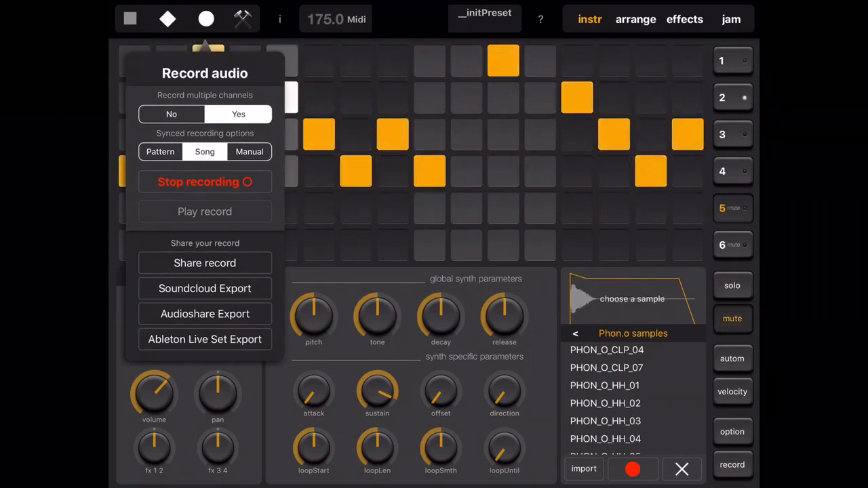
left_click(204, 181)
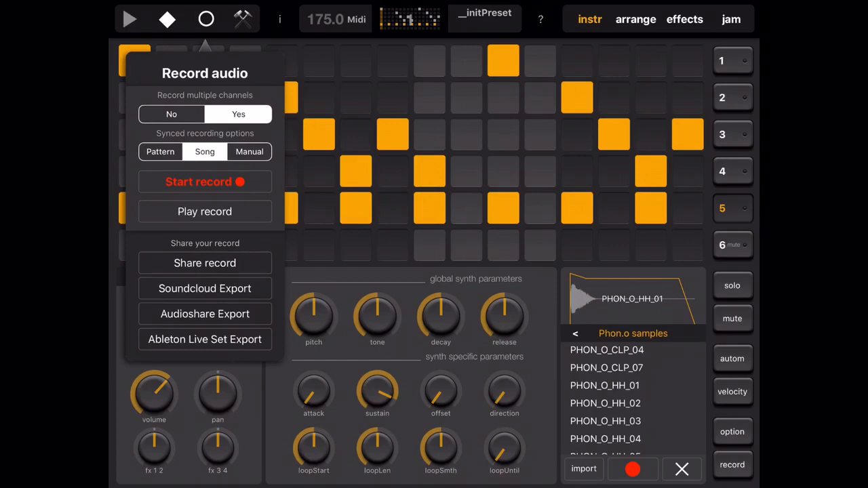
left_click(205, 314)
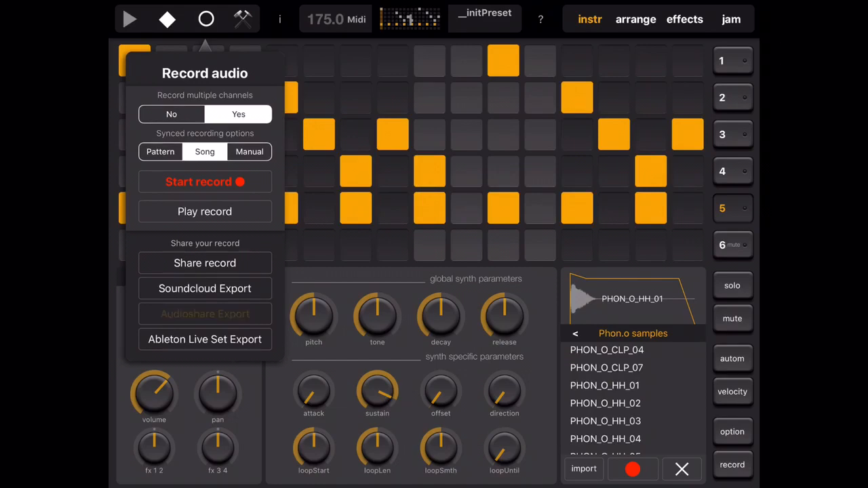
left_click(205, 313)
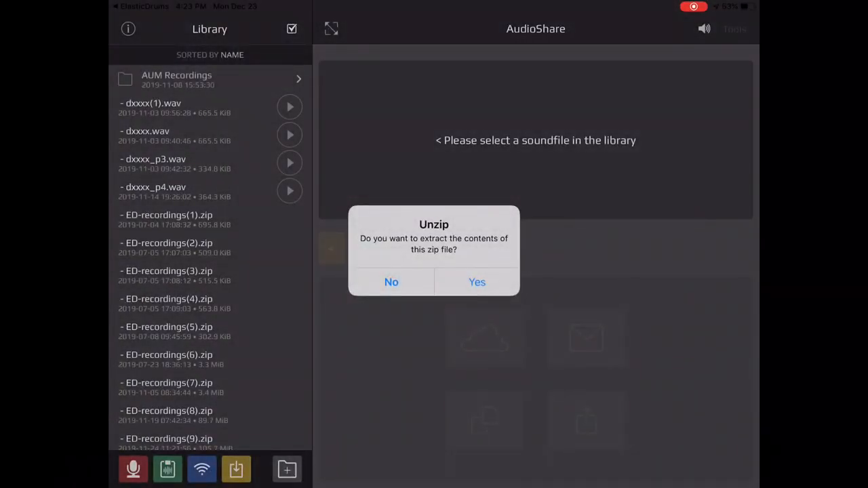
Step: Decline unzipping, then scroll the library to find ED-Master-1223-0422.wav
left_click(477, 282)
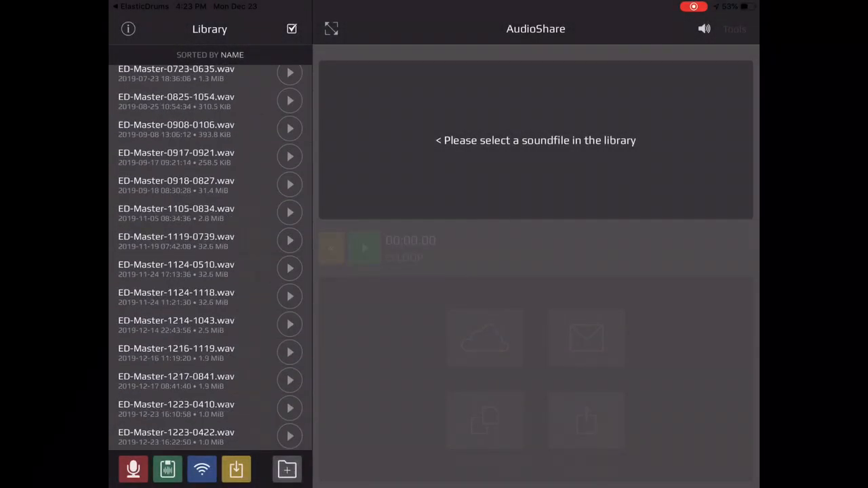
scroll("down", 3)
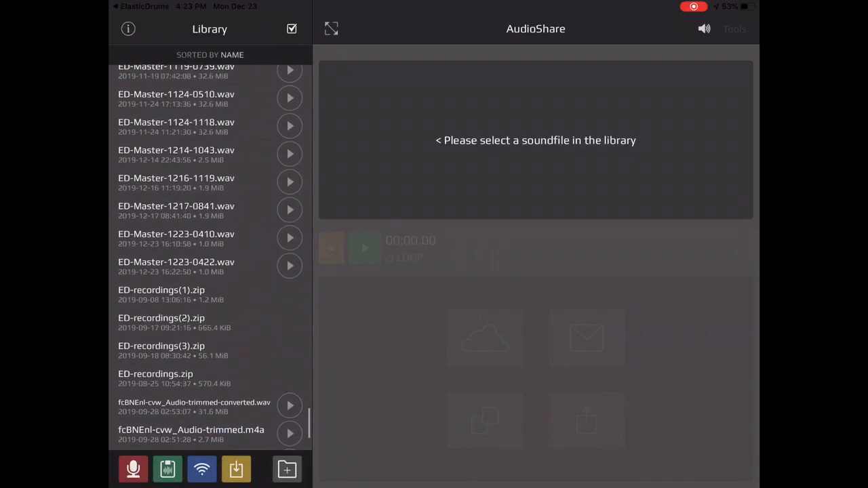
scroll("up", 3)
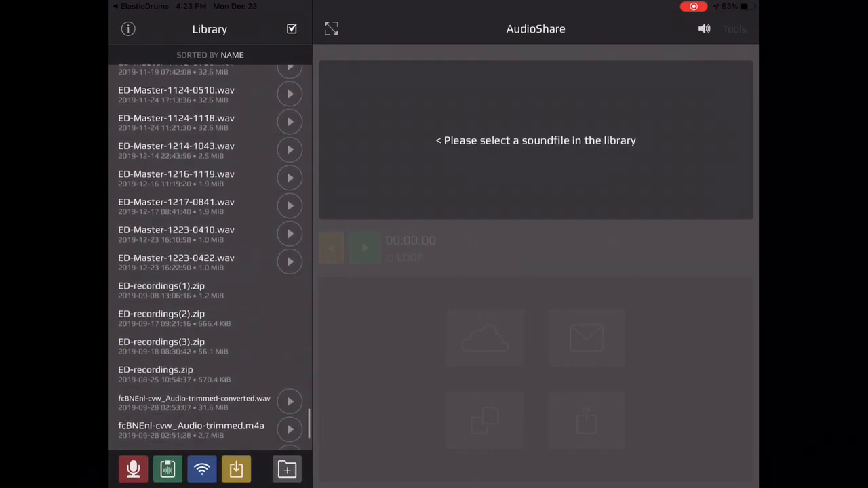
scroll("up", 3)
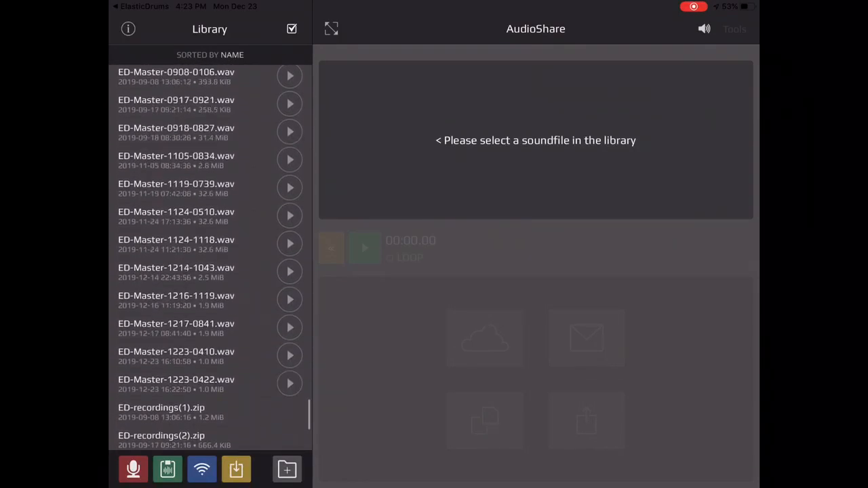
scroll("down", 3)
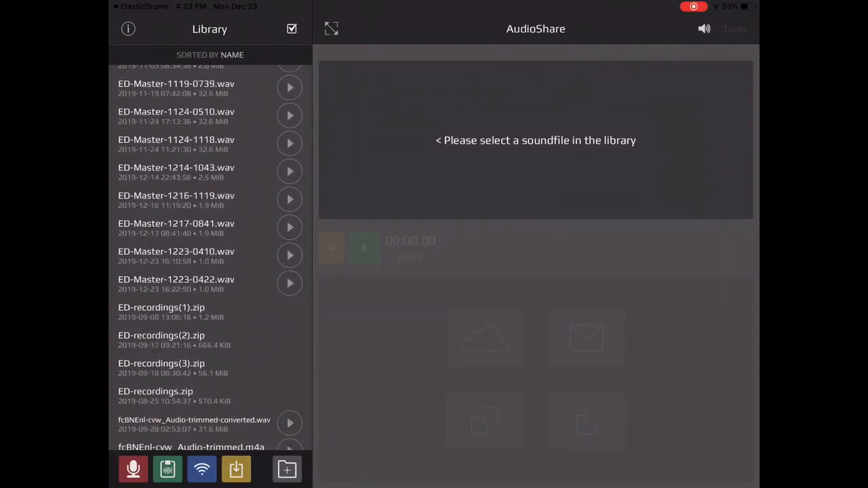
Step: Open and play ED-Master-1223-0422.wav, then bring up its share sheet
left_click(176, 284)
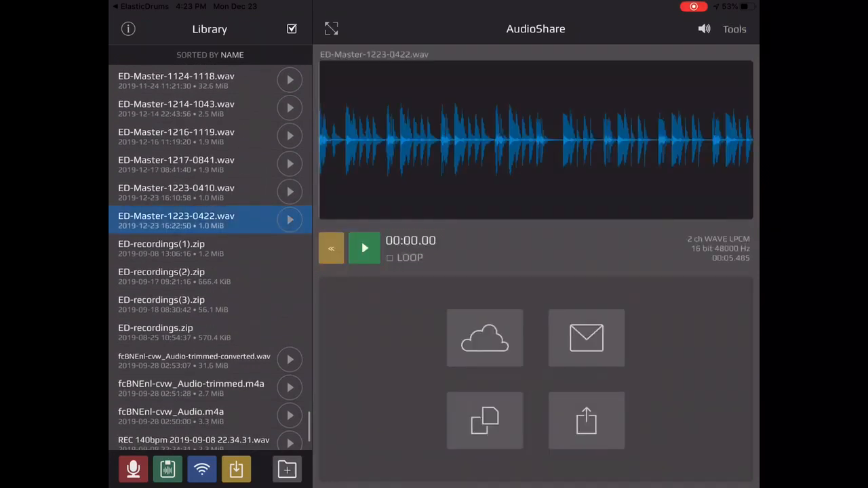
left_click(364, 248)
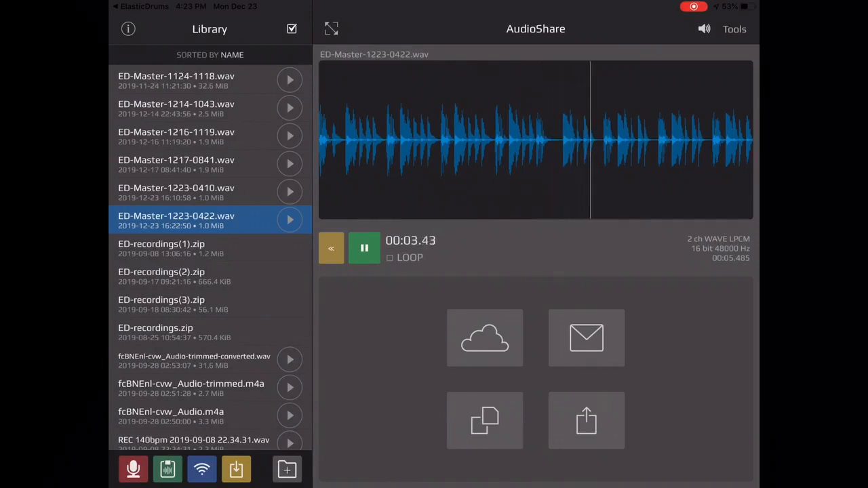
left_click(364, 249)
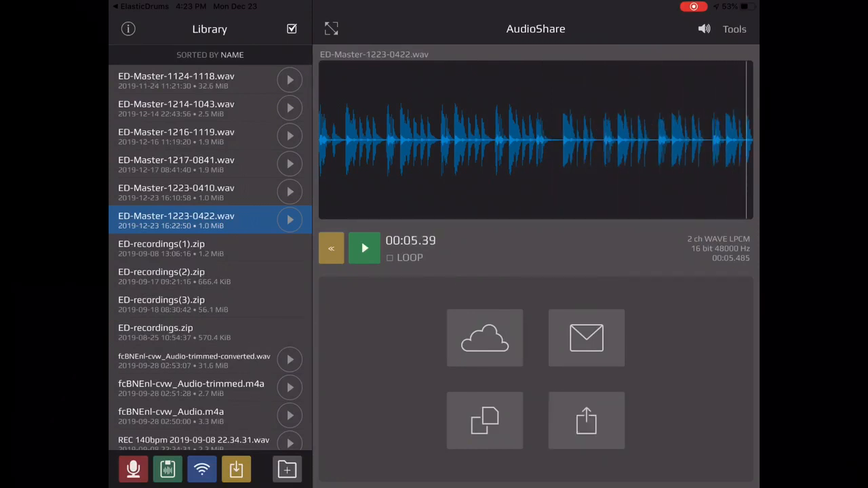
left_click(586, 420)
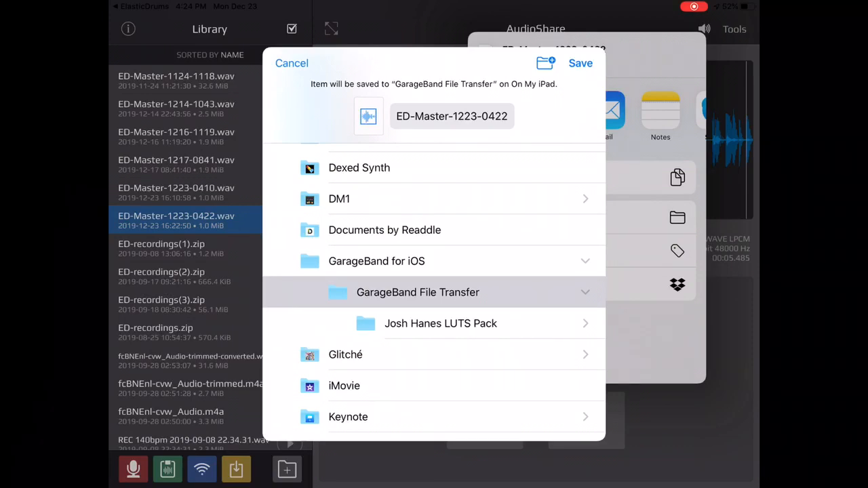
Step: Save ED-Master-1223-0422.wav to the GarageBand File Transfer folder
left_click(292, 63)
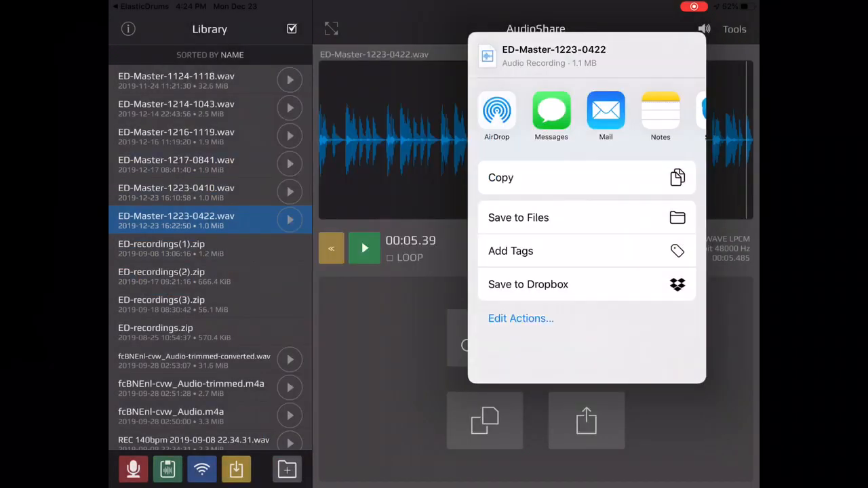